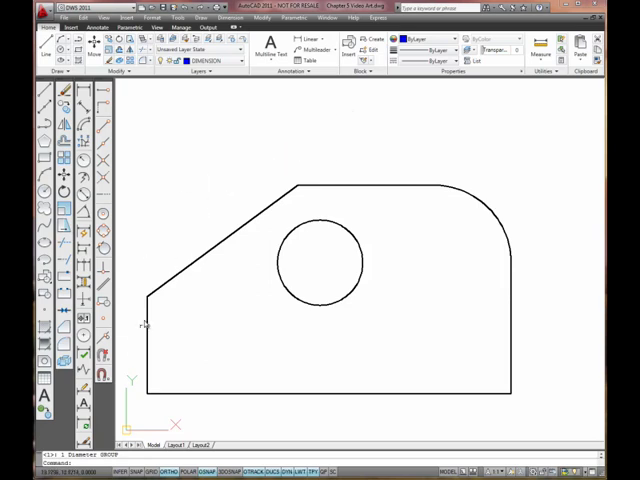
mouse_move(104, 340)
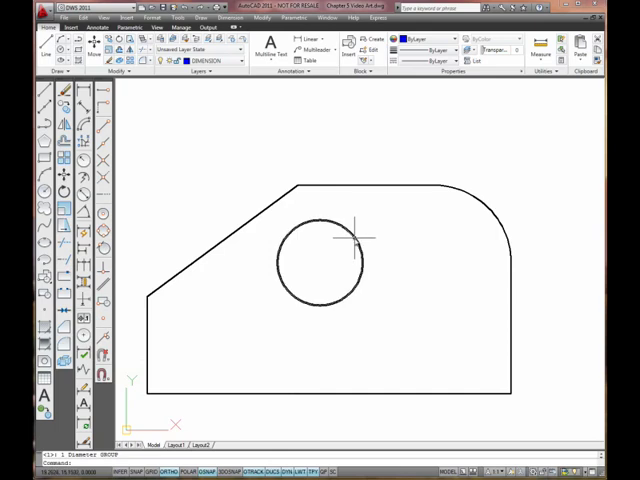
mouse_move(478, 204)
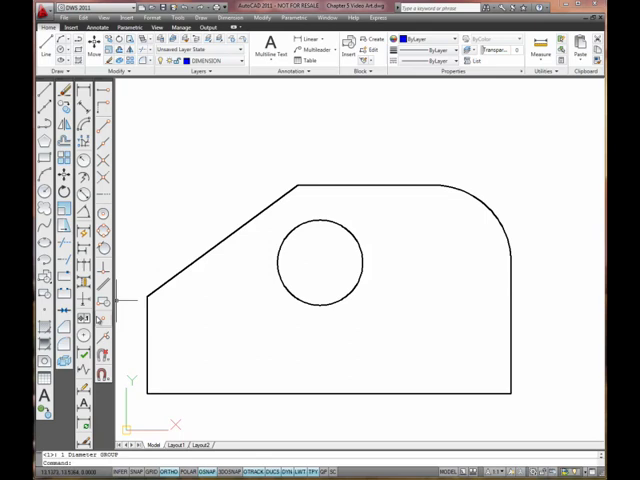
mouse_move(104, 338)
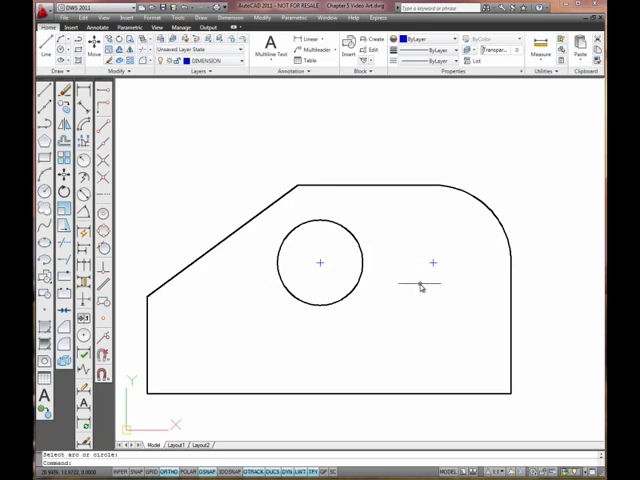
mouse_move(436, 292)
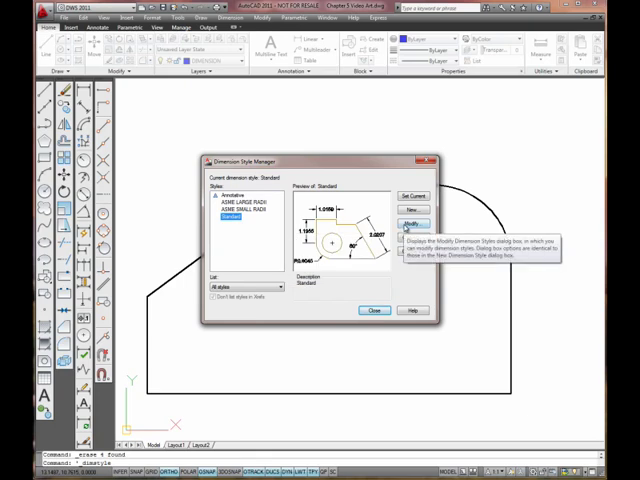
Step: Begin modifying the Standard dimension style in the Dimension Style Manager
click(412, 224)
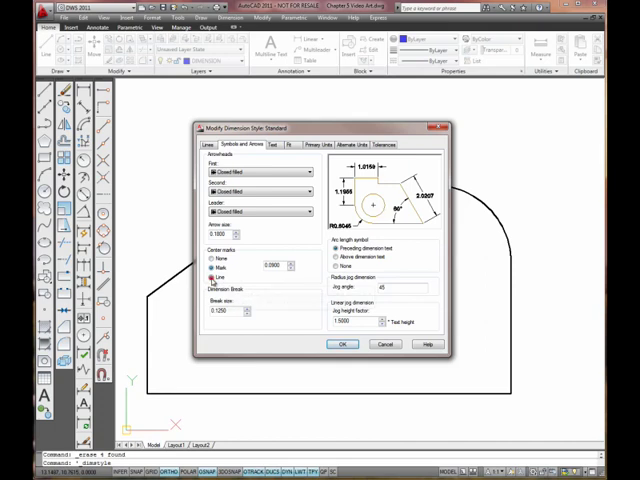
mouse_move(210, 276)
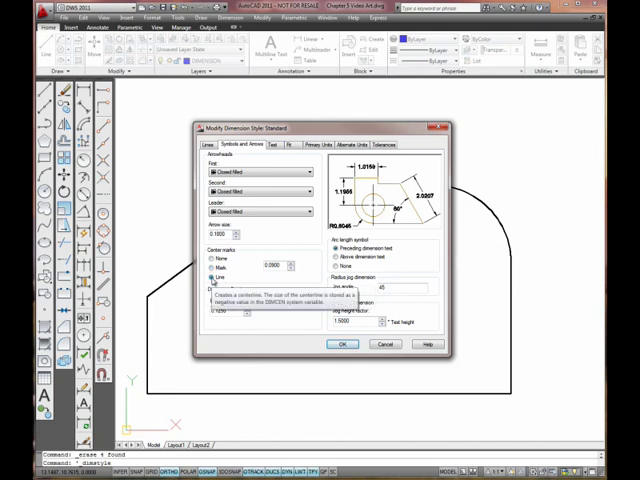
mouse_move(356, 216)
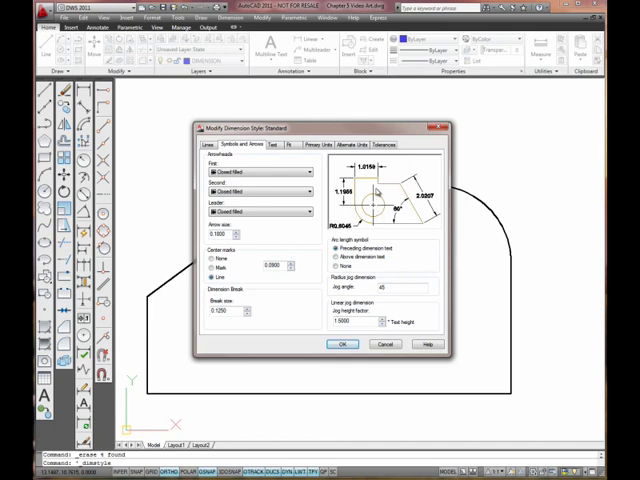
mouse_move(382, 208)
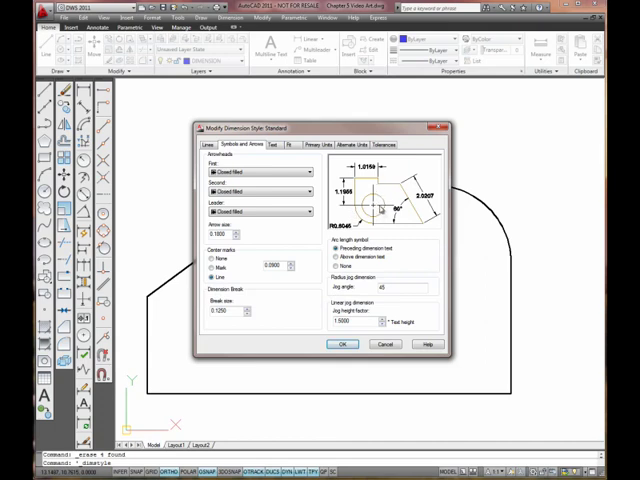
mouse_move(380, 208)
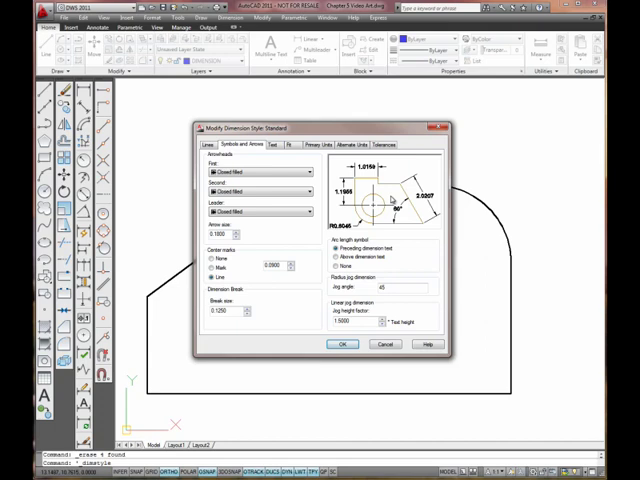
mouse_move(308, 262)
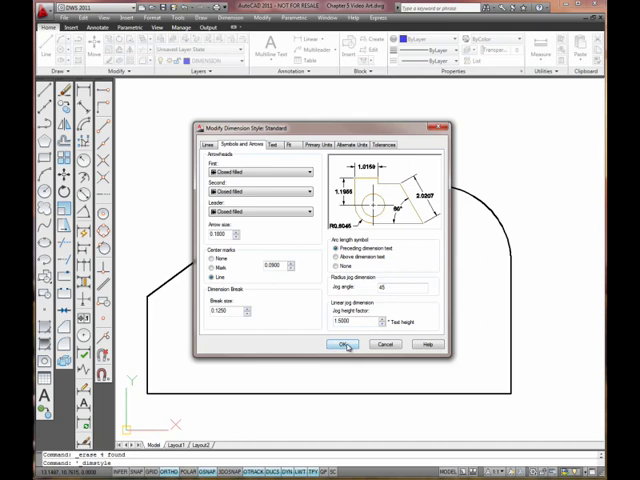
Step: Confirm the Line centre-mark setting and place a full-line centre mark on the circle
click(344, 344)
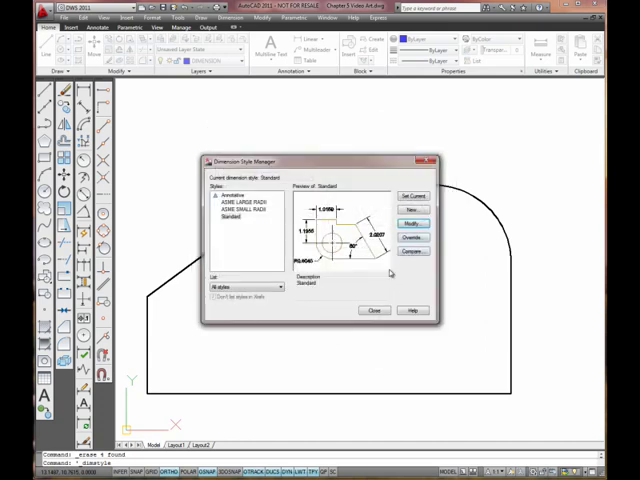
click(372, 310)
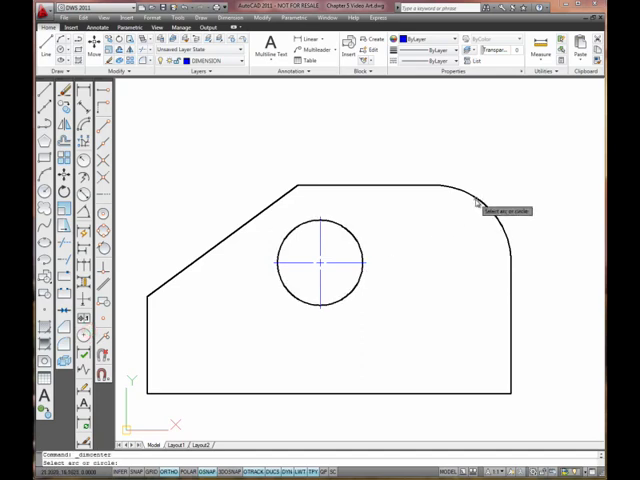
click(480, 200)
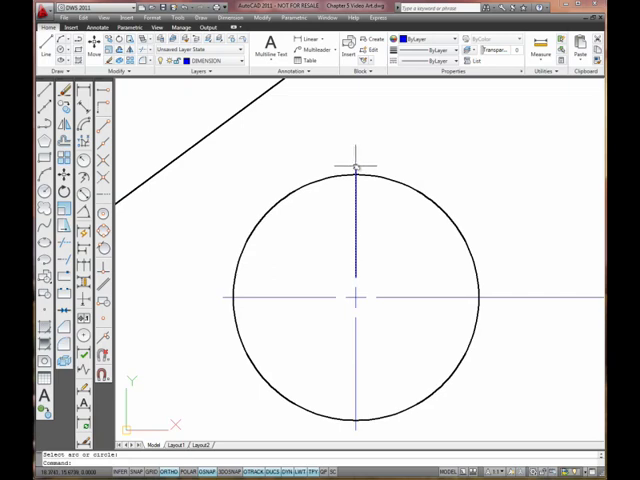
mouse_move(370, 308)
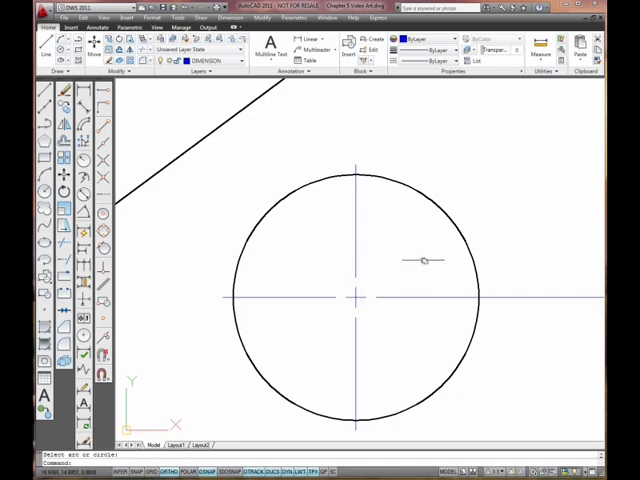
mouse_move(416, 270)
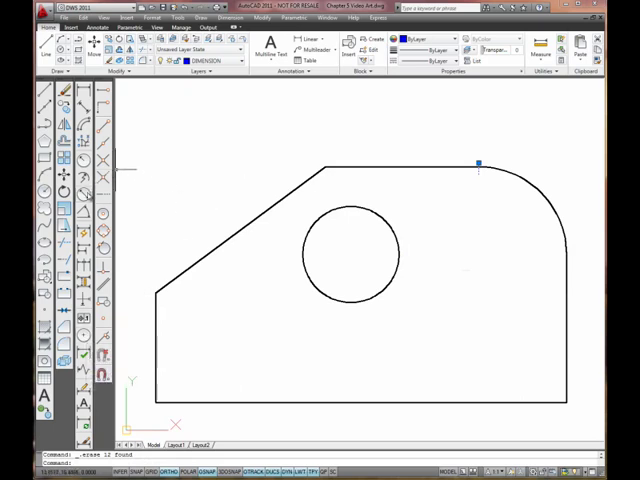
mouse_move(104, 208)
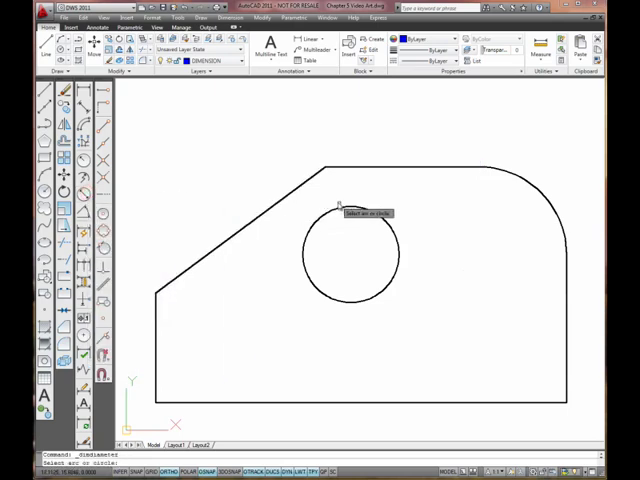
Step: Add a Ø2.1930 diameter dimension on the circle and an R2.0000 radius on the arc
click(356, 208)
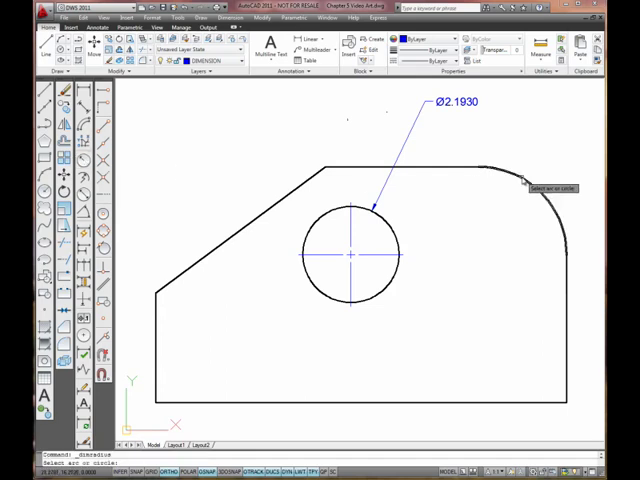
click(530, 178)
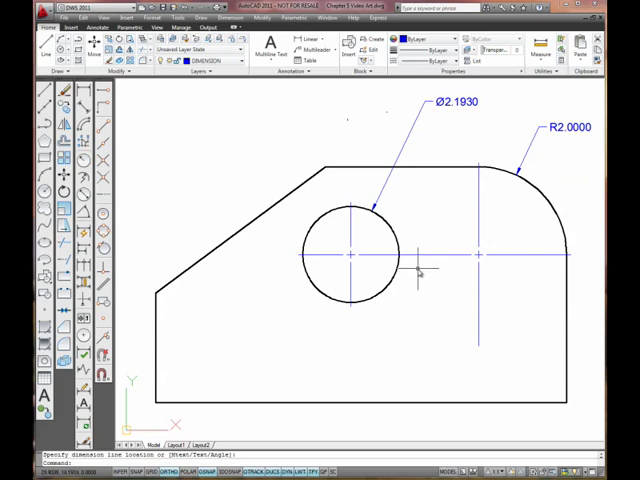
mouse_move(396, 344)
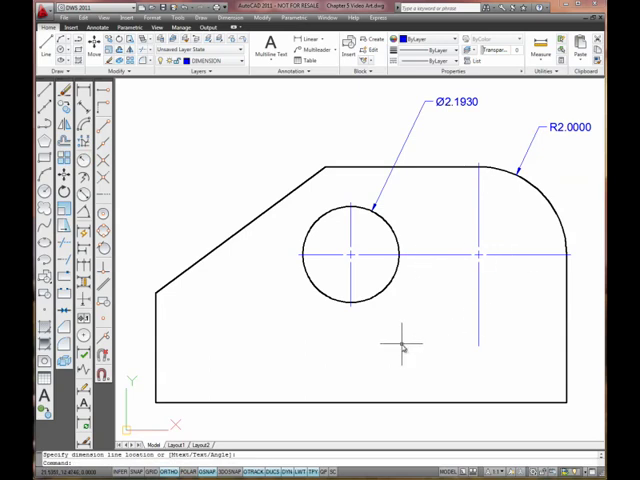